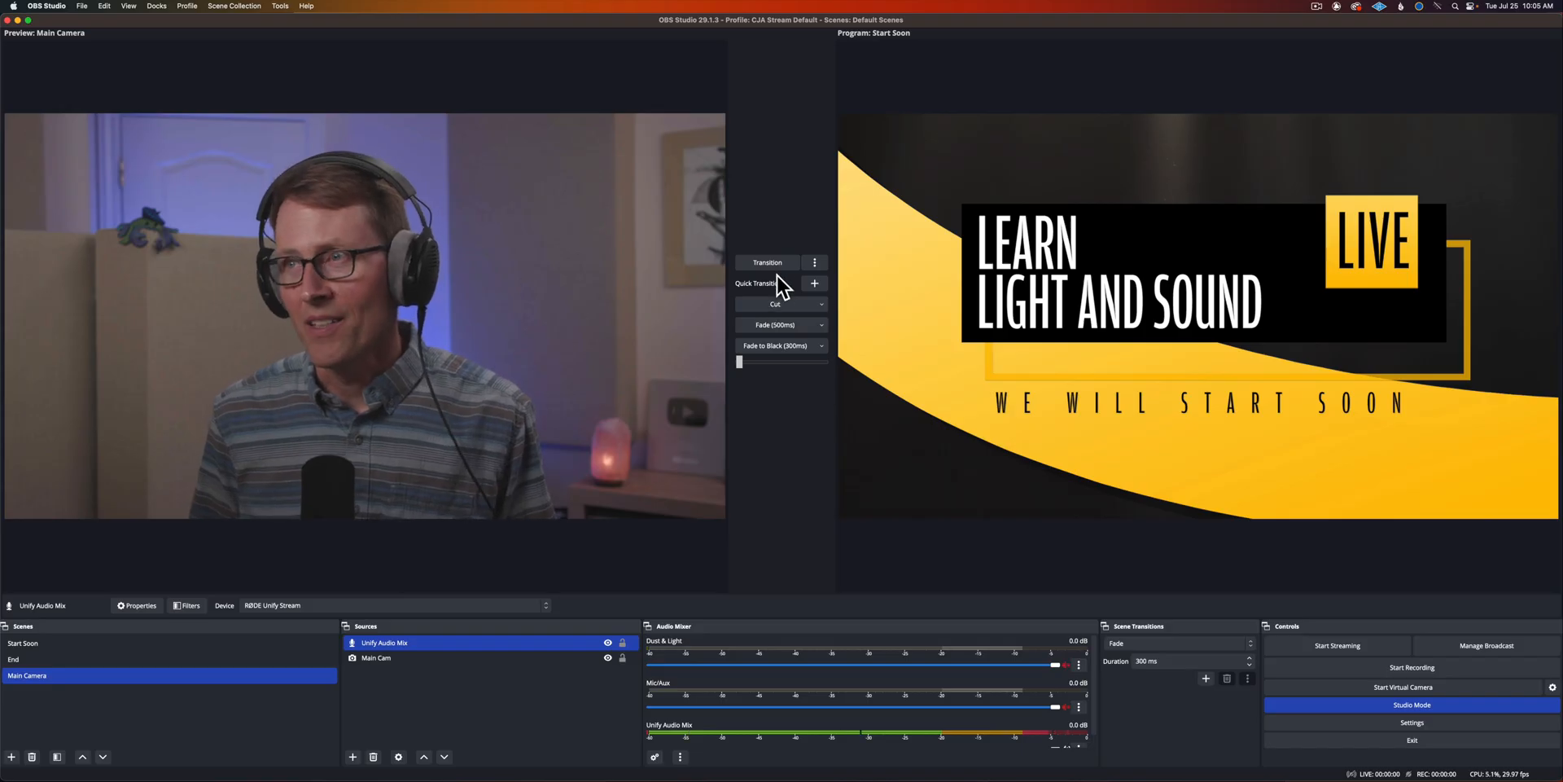
Step: Send the End scene to Program, then select the Main Cam and Unify Audio Mix sources
{"action": "left_click", "coordinate": [767, 262]}
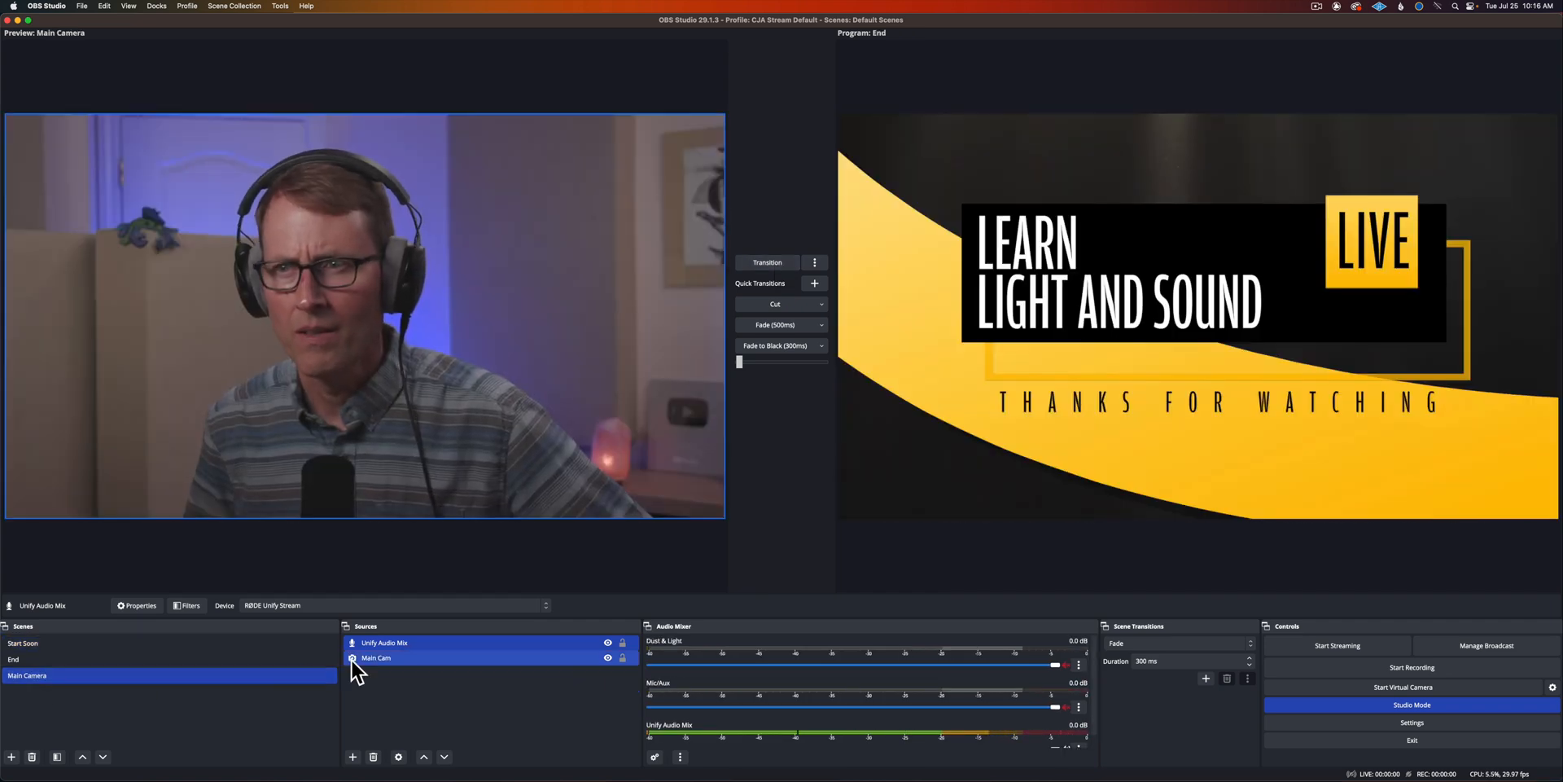
{"action": "left_click", "coordinate": [385, 643]}
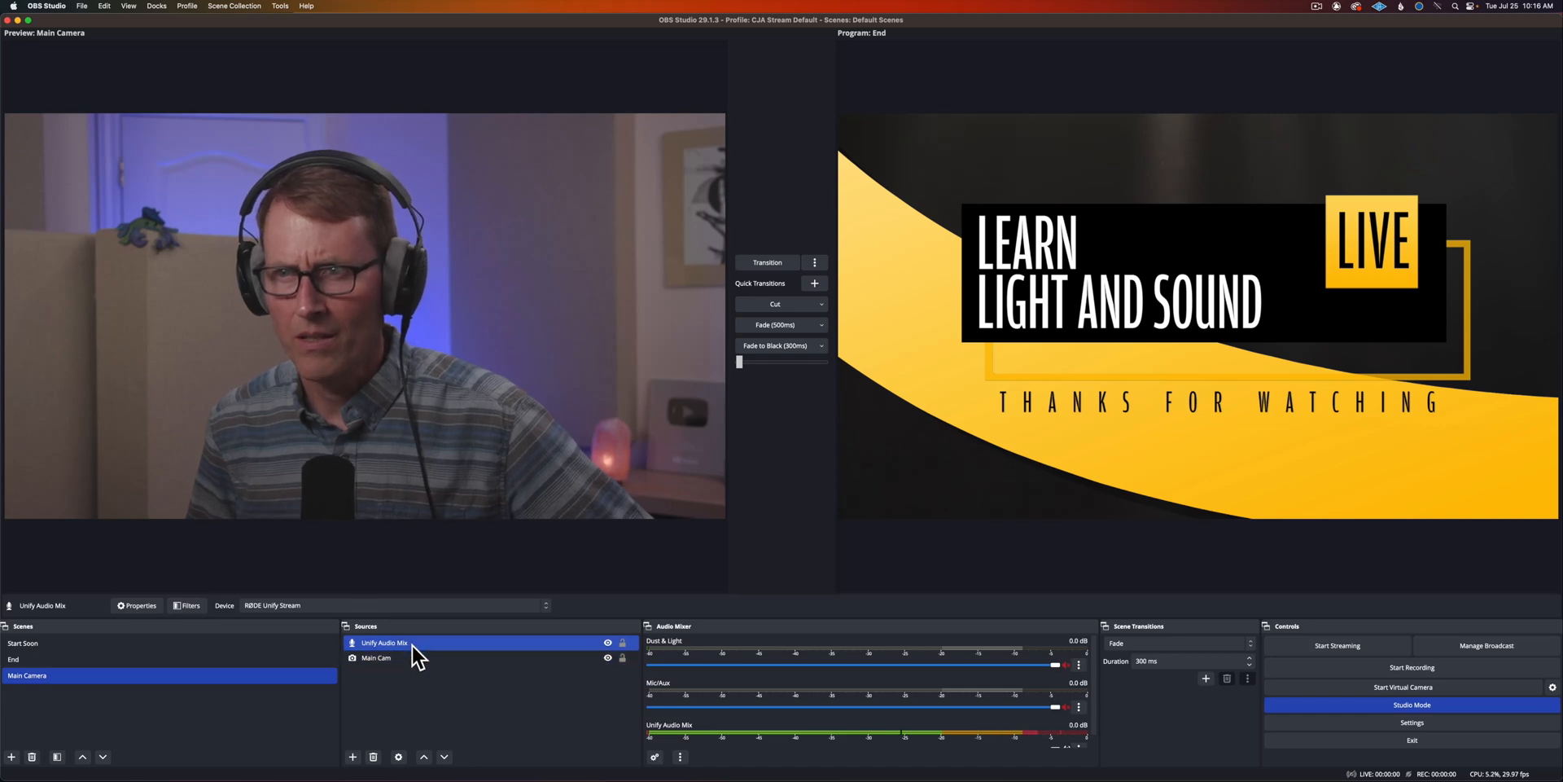
{"action": "left_click", "coordinate": [377, 657]}
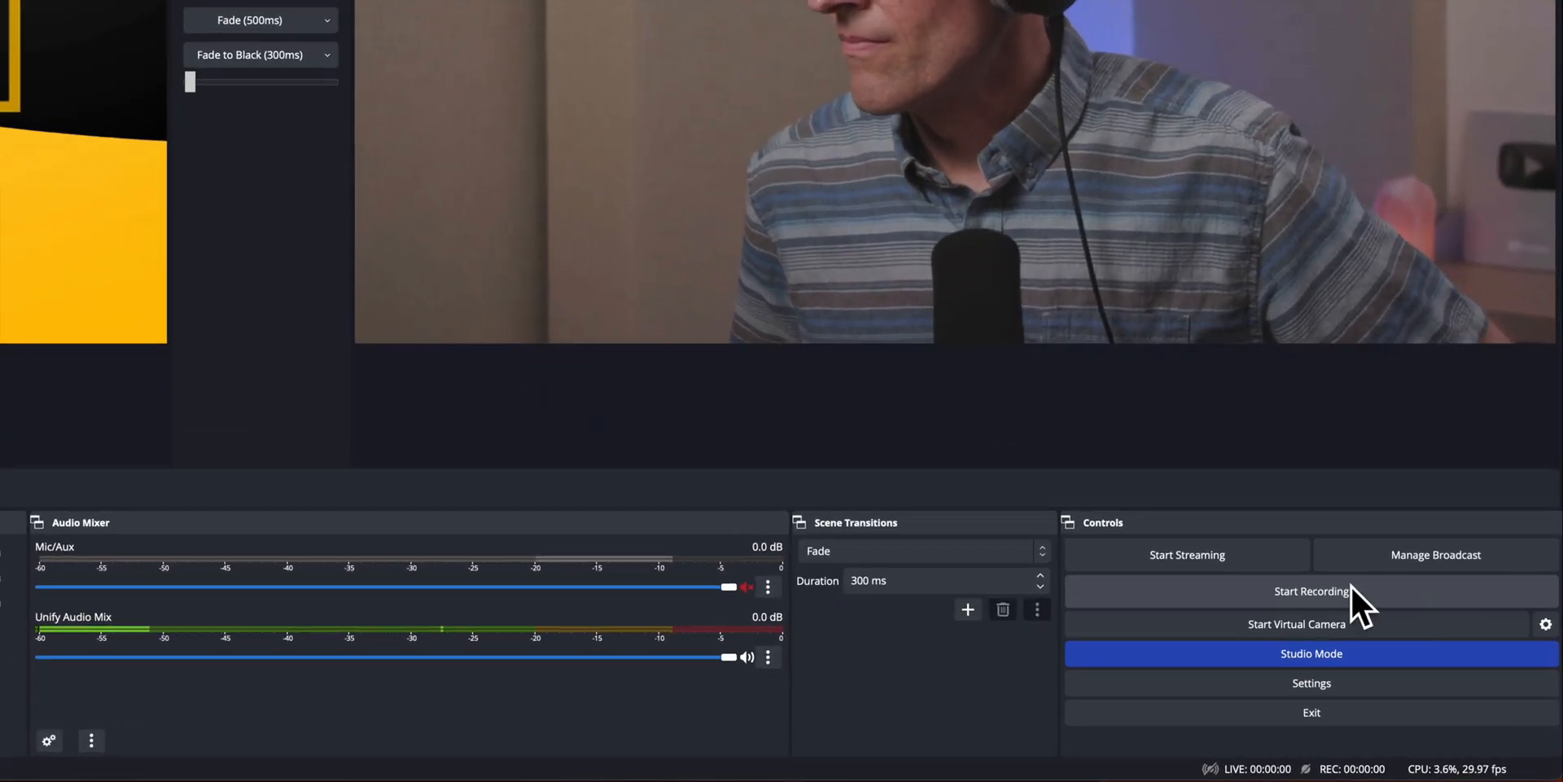
Step: Record a few seconds of sync test footage, then stop the recording
{"action": "left_click", "coordinate": [1311, 590]}
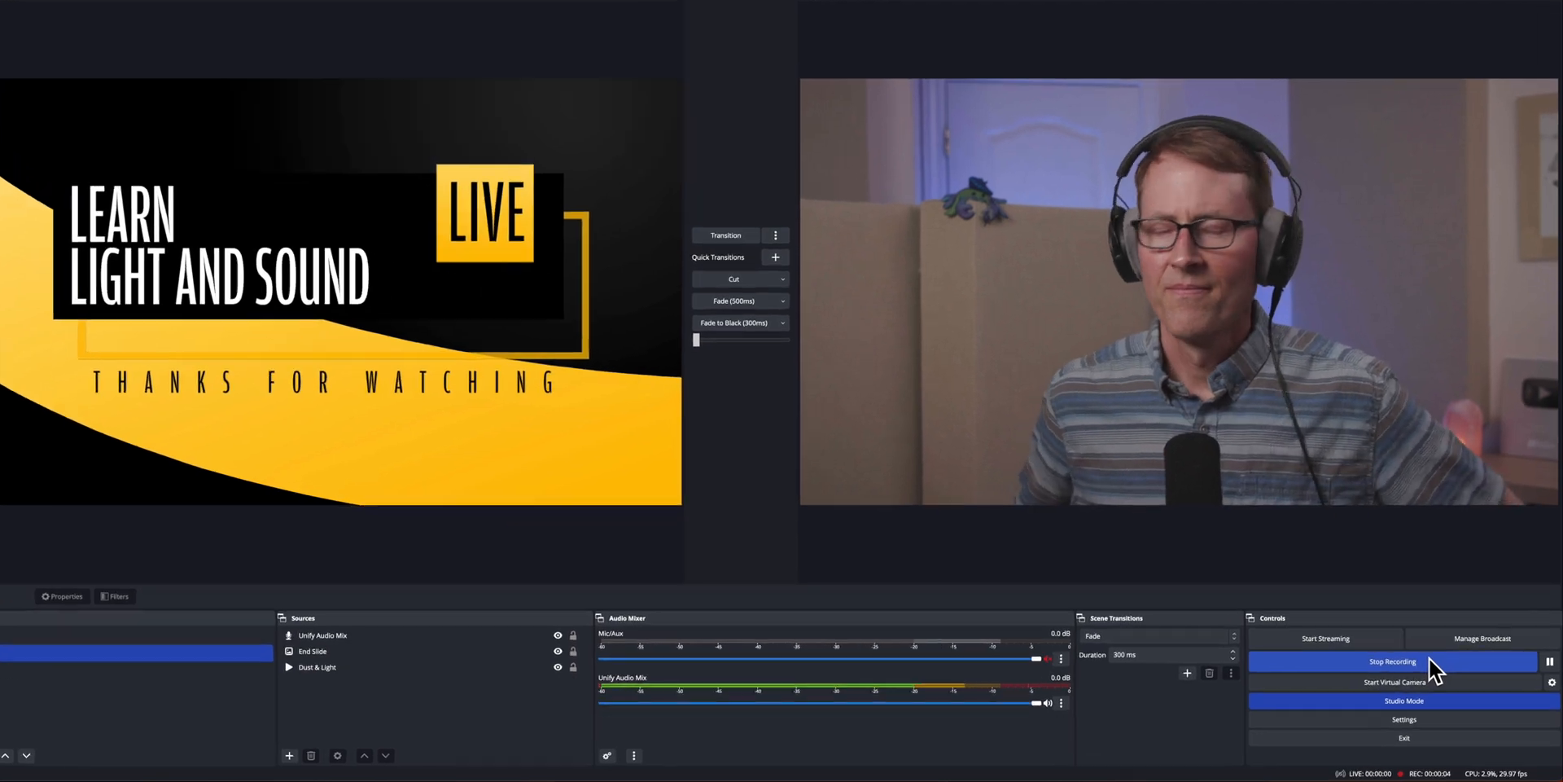
{"action": "left_click", "coordinate": [1393, 661]}
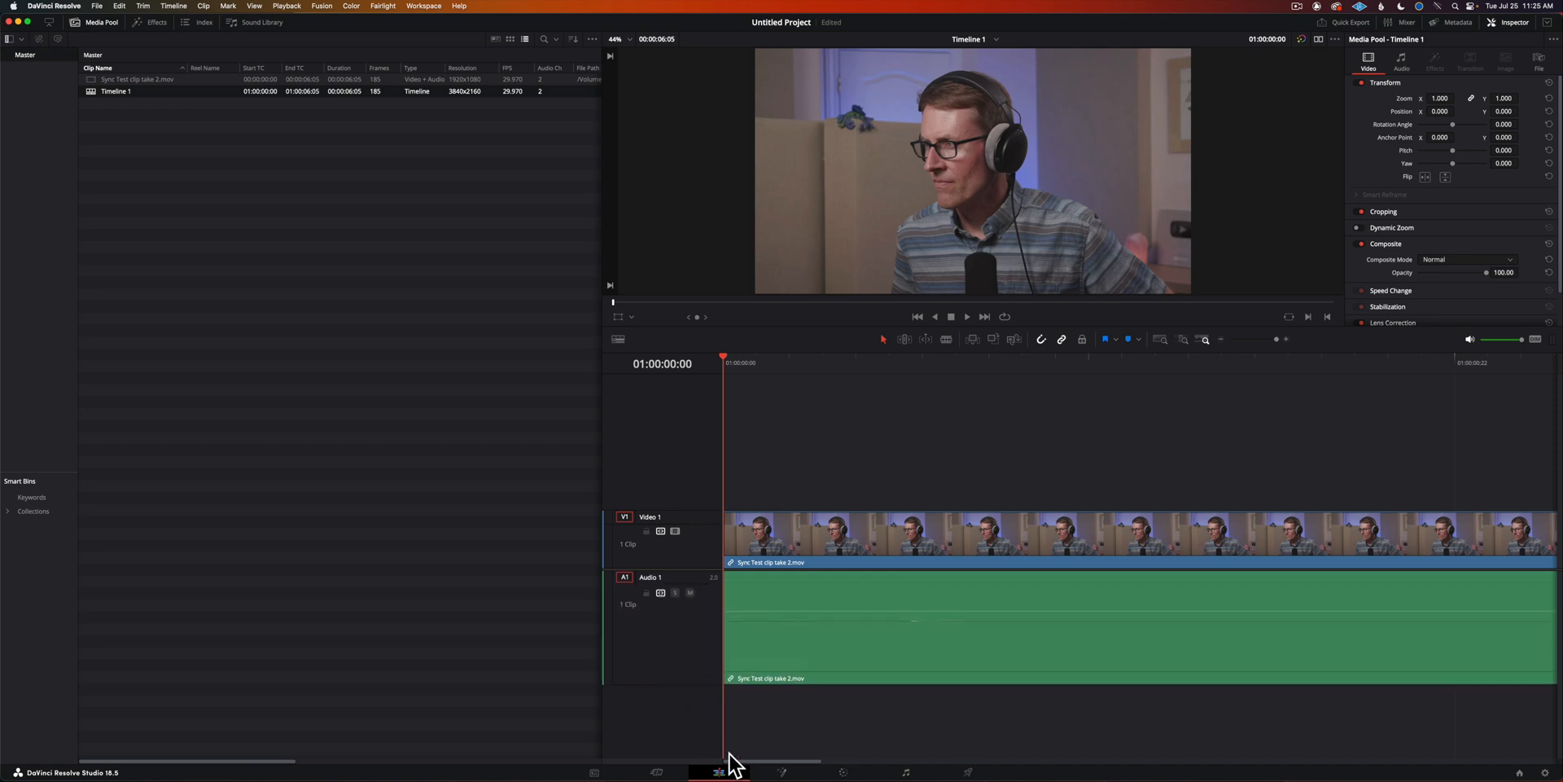
{"action": "mouse_move", "coordinate": [776, 768]}
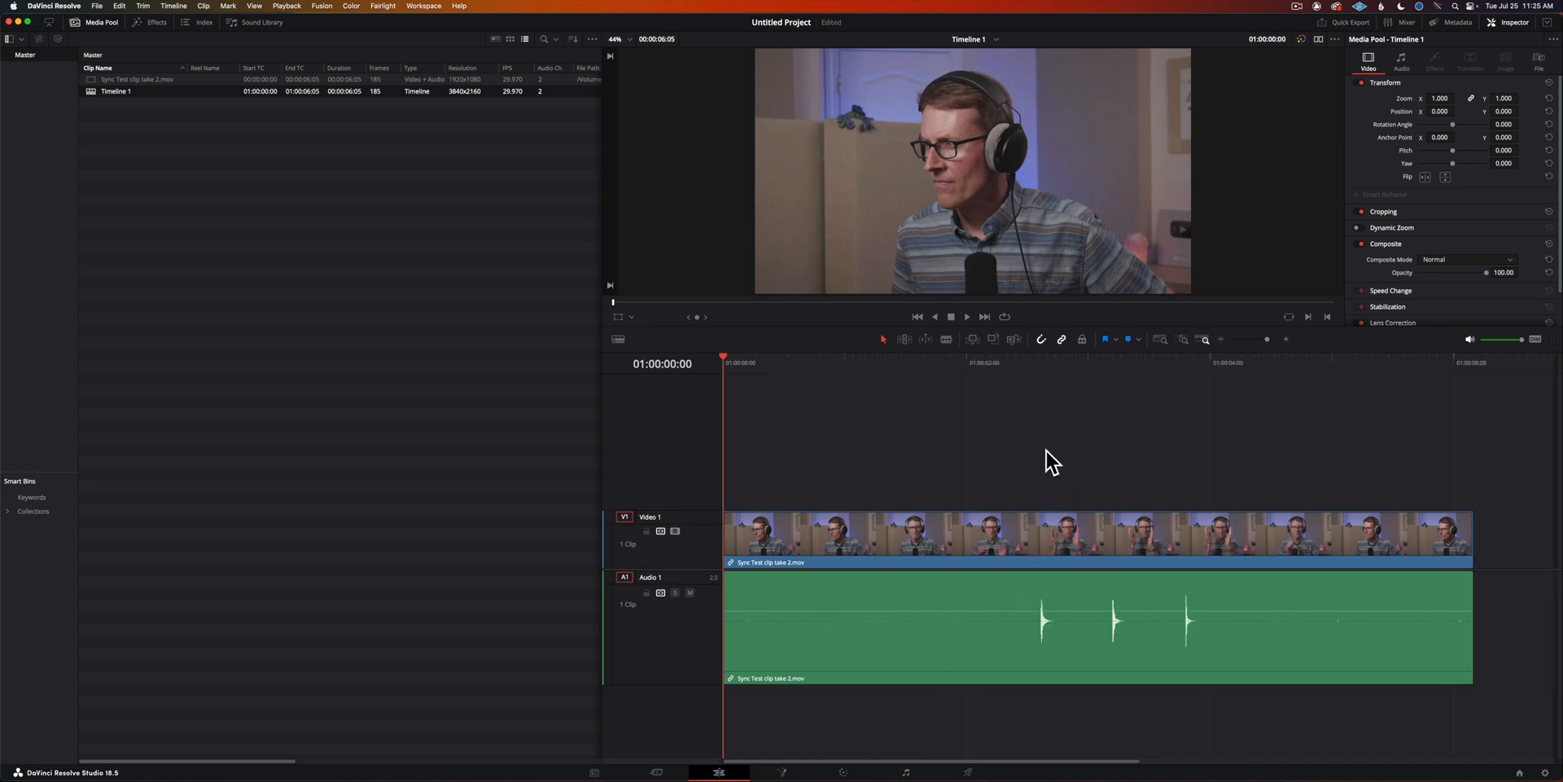
Step: Fit the Sync Test clip in the DaVinci Resolve timeline to inspect its clap spikes
{"action": "left_click", "coordinate": [1027, 362]}
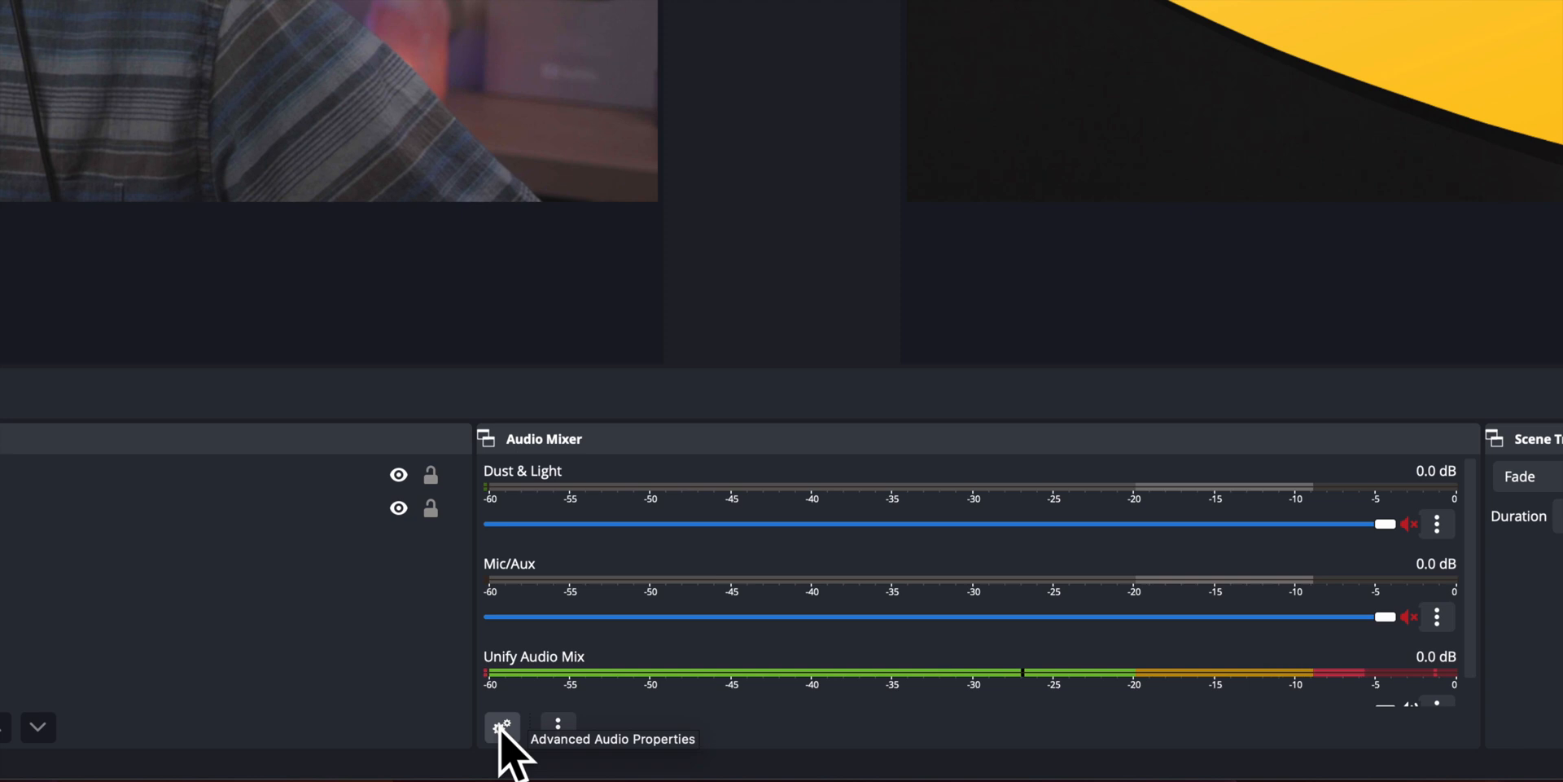
Step: Enter a 67 ms Sync Offset for Unify Audio Mix in Advanced Audio Properties
{"action": "left_click", "coordinate": [503, 726]}
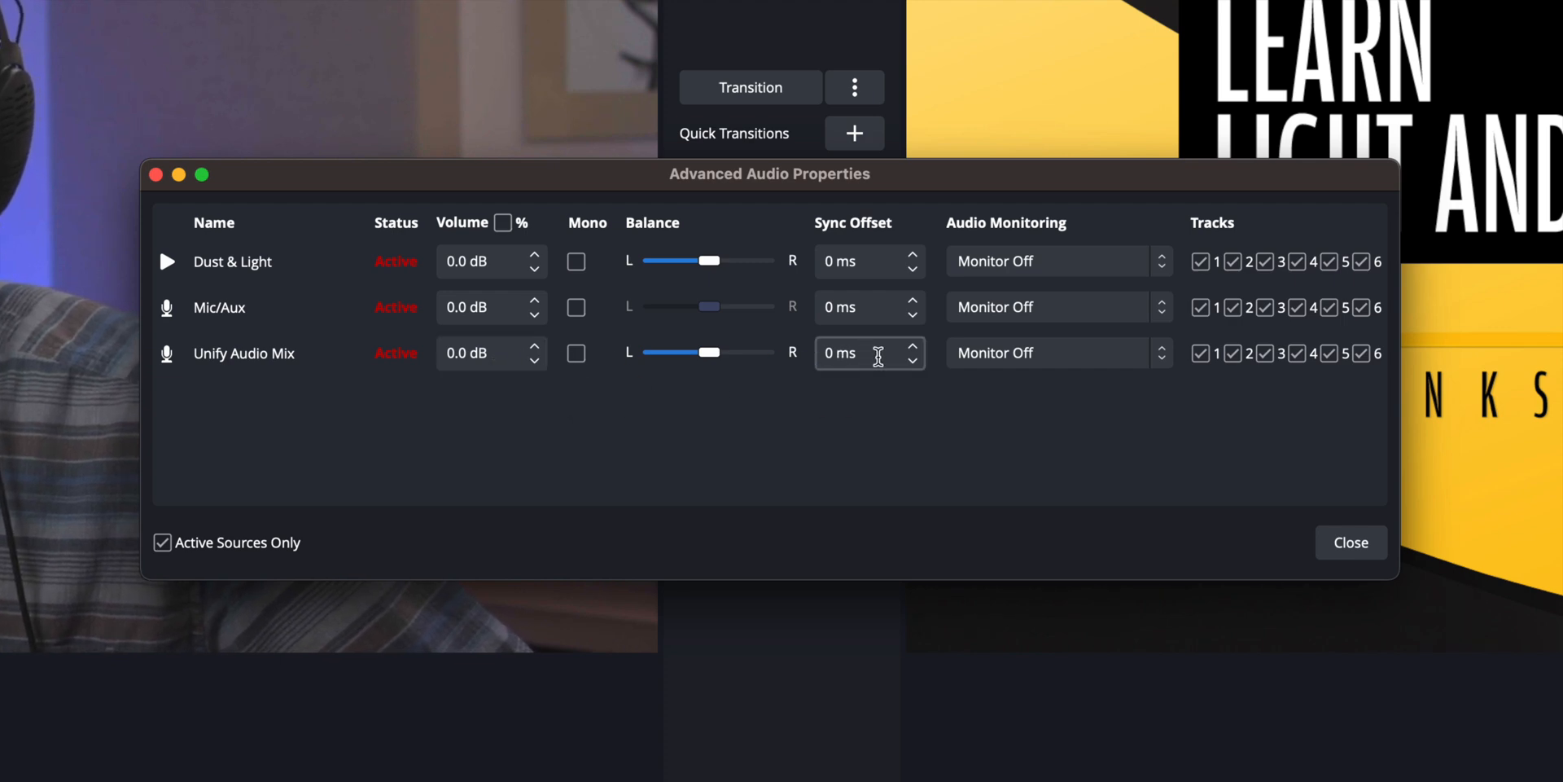
{"action": "left_click", "coordinate": [863, 352]}
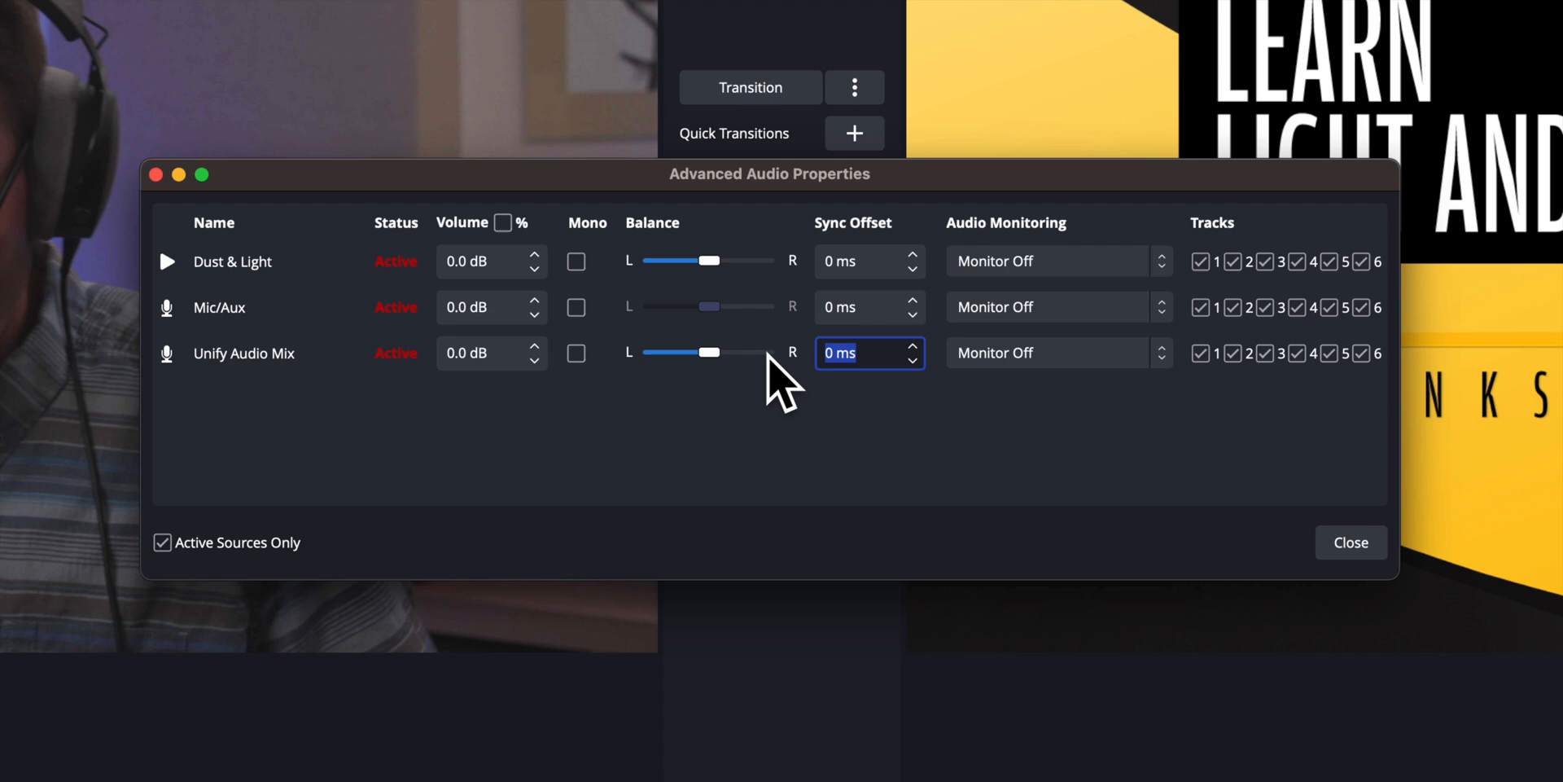
{"action": "type", "text": "67"}
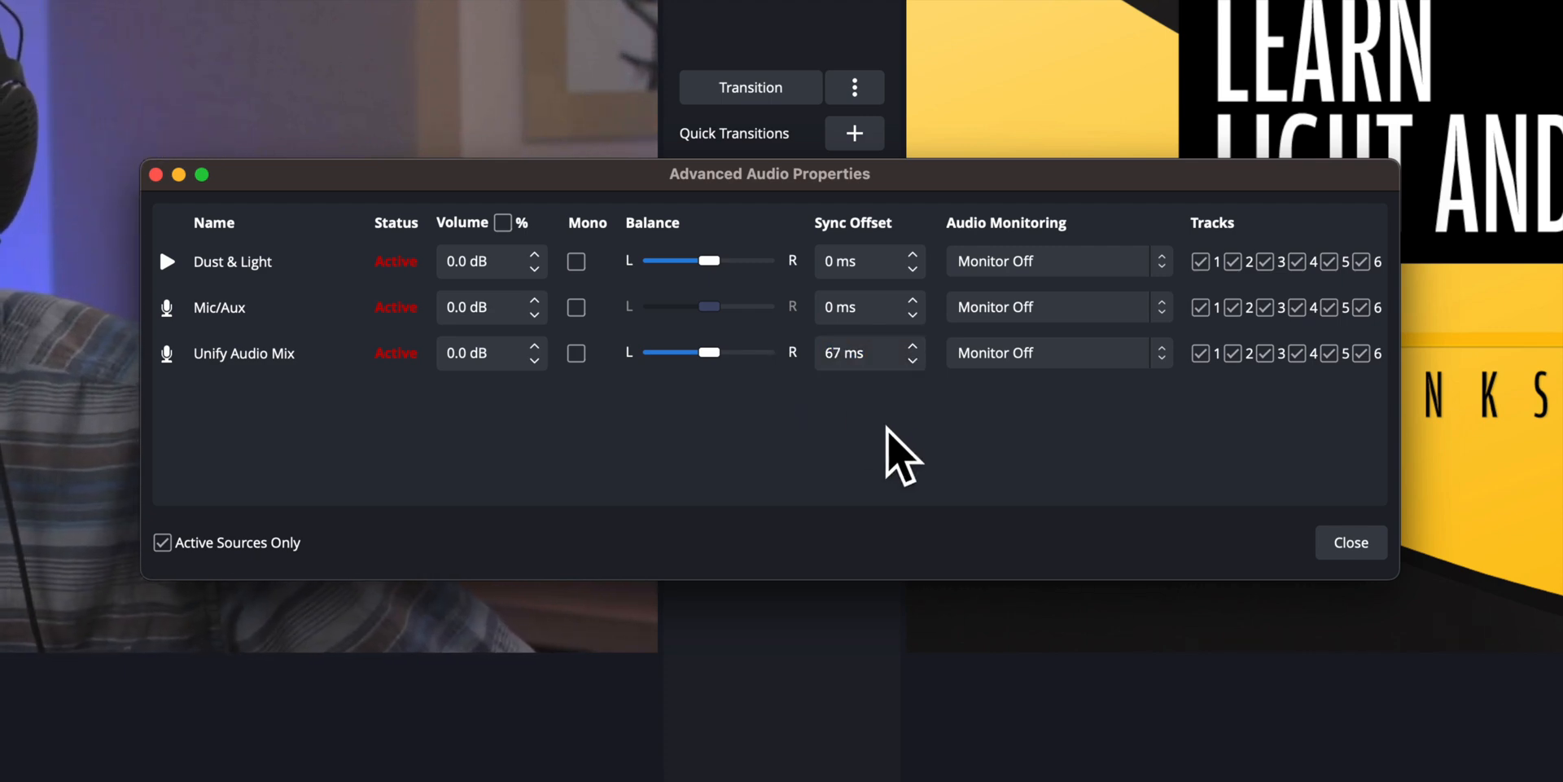
{"action": "mouse_move", "coordinate": [1351, 543]}
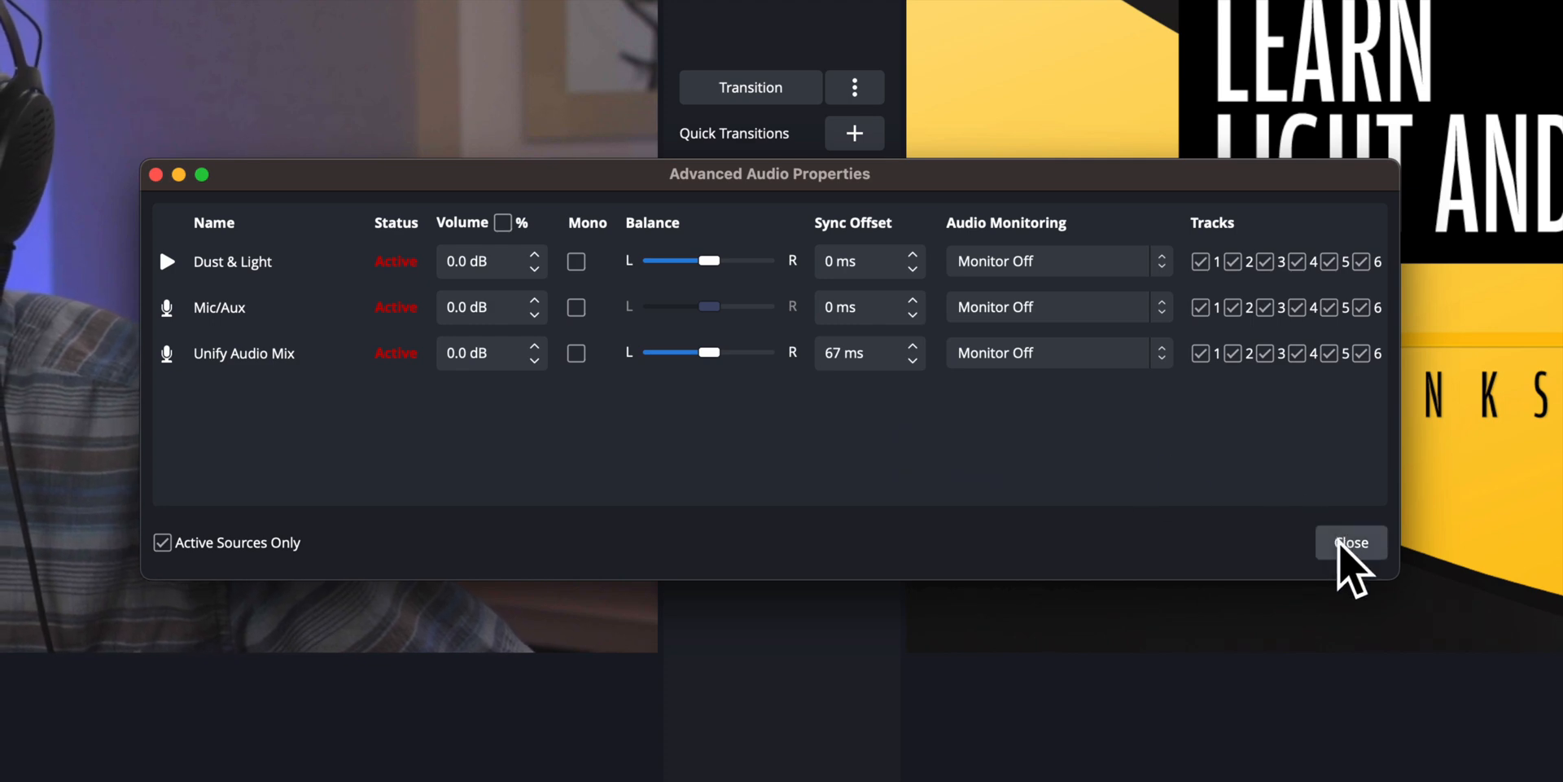
{"action": "left_click", "coordinate": [1351, 542]}
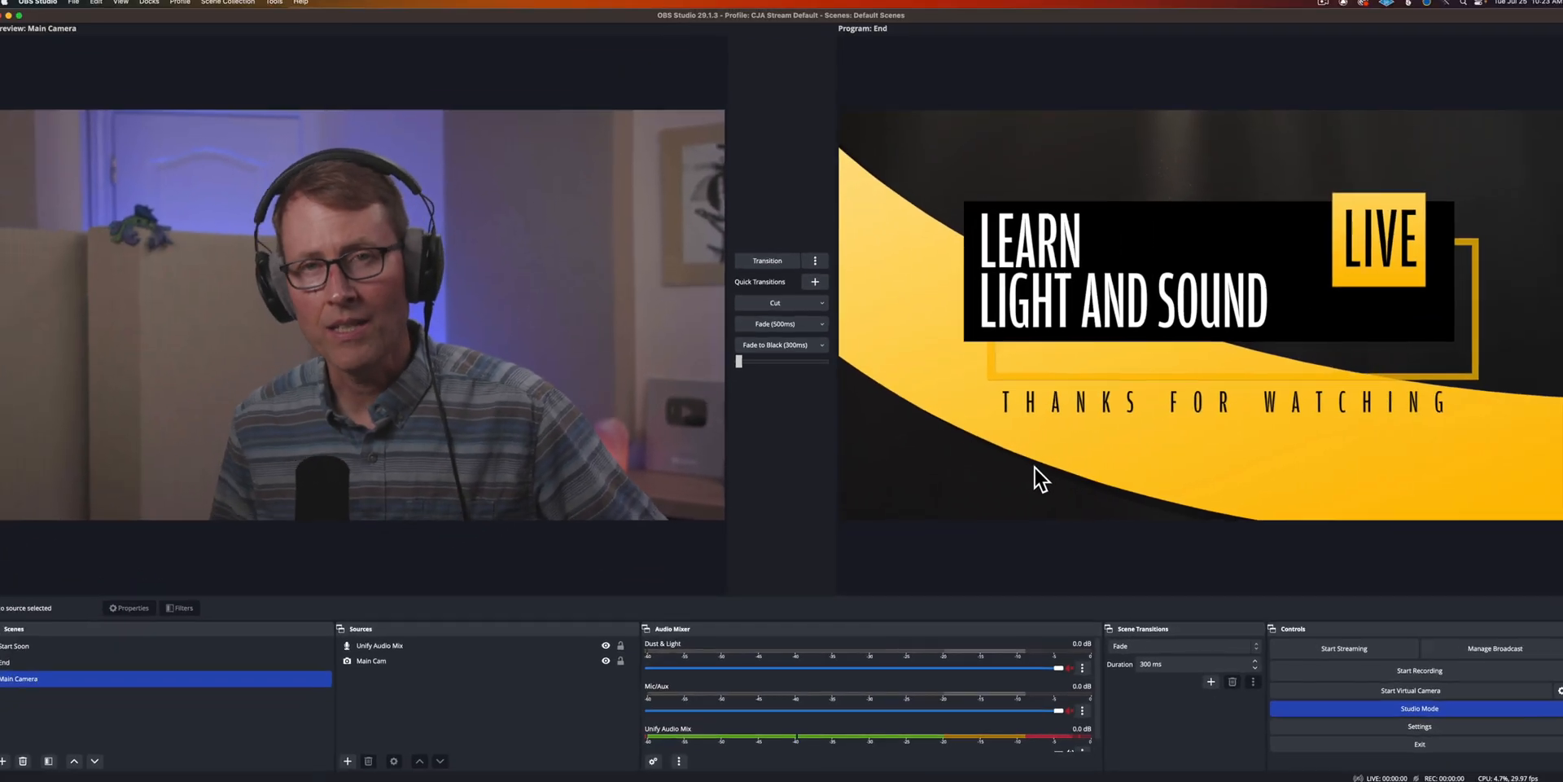